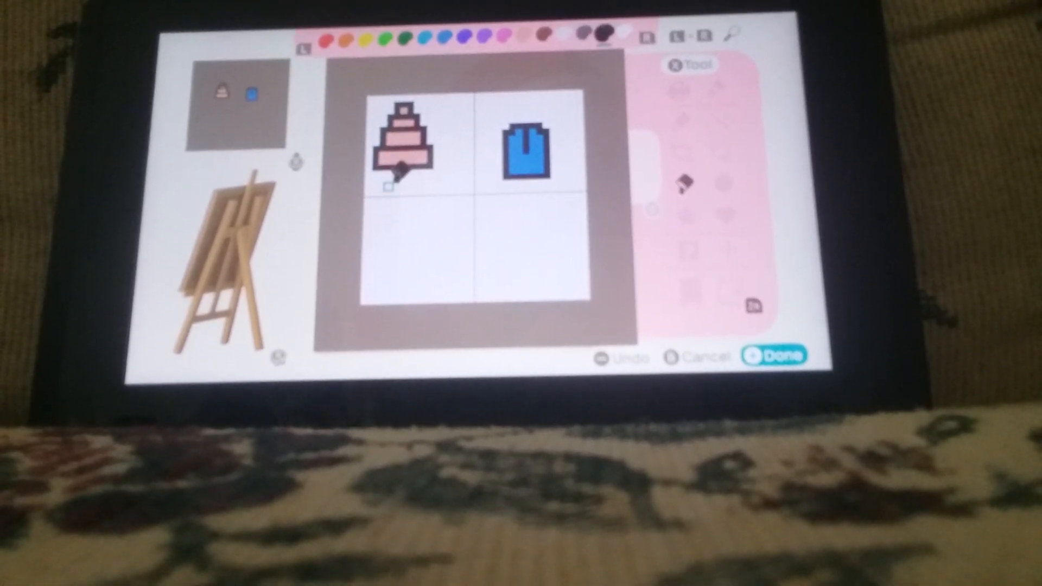
Step: Bring up the full drawing-tool palette and move the selection to the Rectangle tool
left_click(685, 165)
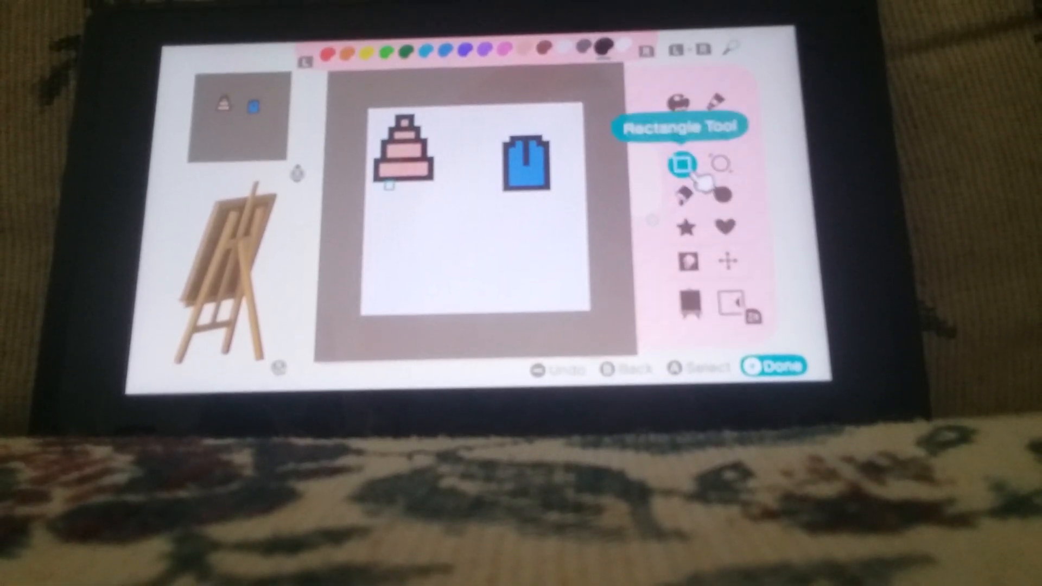